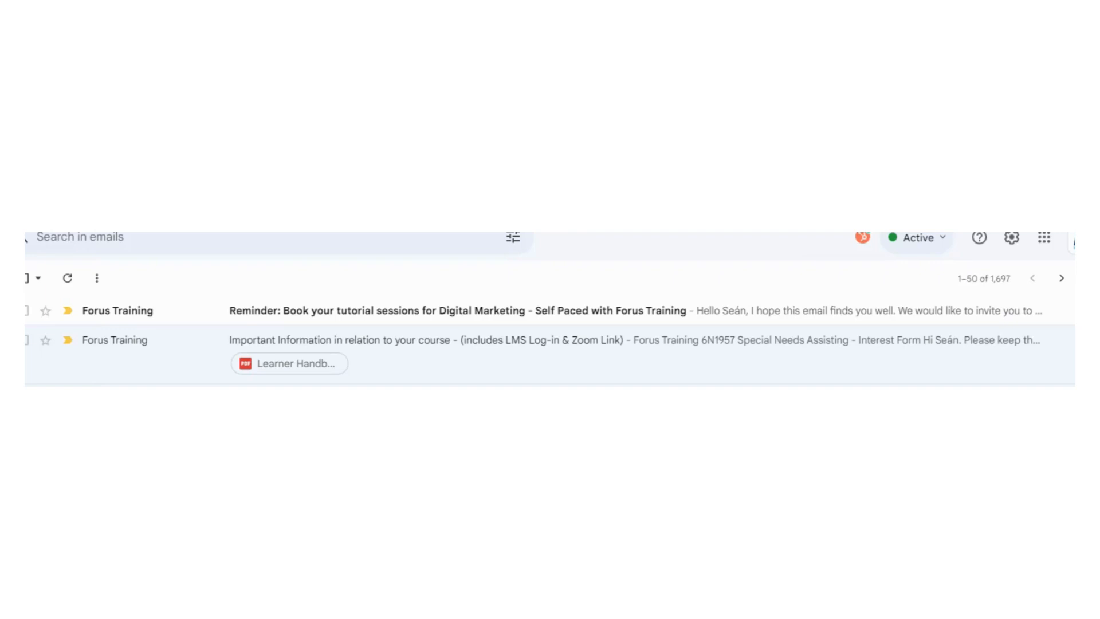
{"action": "mouse_move", "coordinate": [334, 311]}
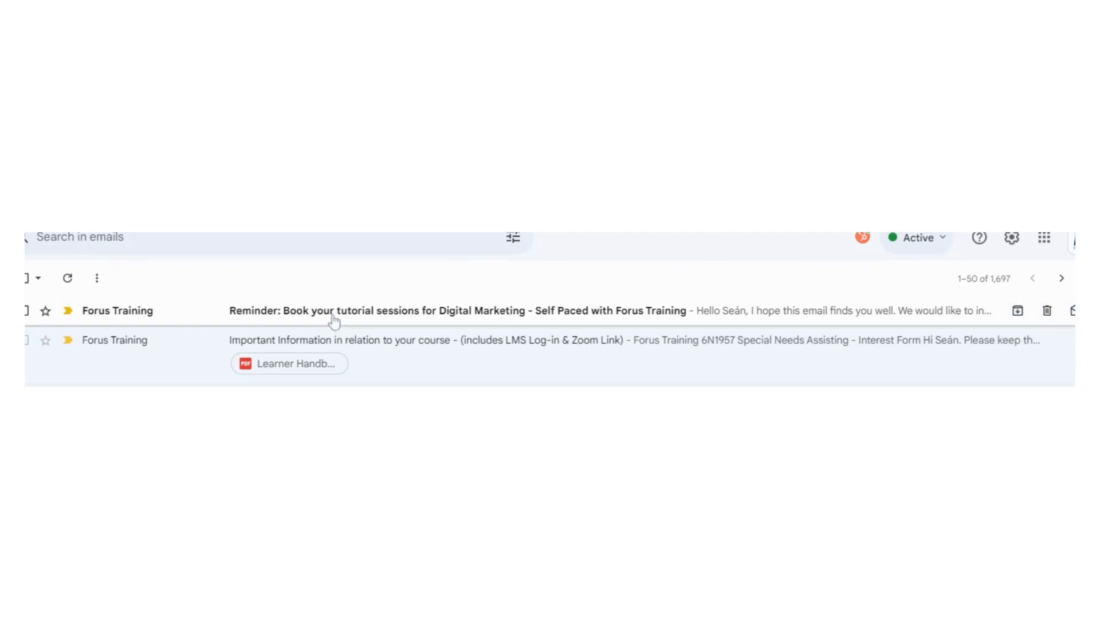
View the 'Reminder: Book your tutorial sessions for Digital Marketing' email and its booking terms.
{"action": "left_click", "coordinate": [456, 310]}
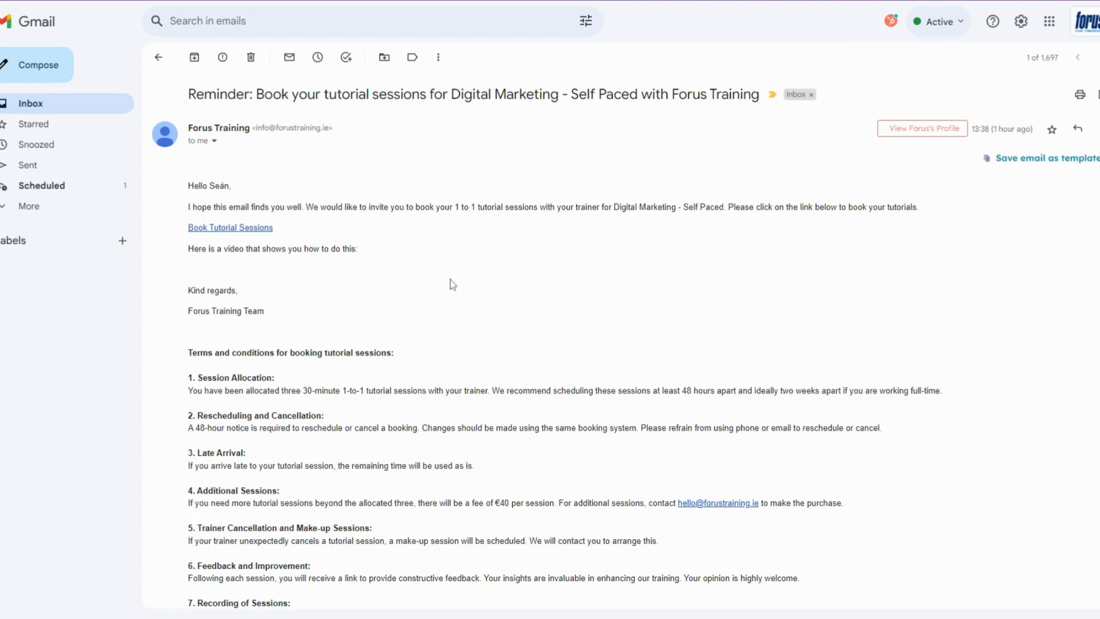
{"action": "scroll", "scroll_direction": "down", "scroll_amount": 3}
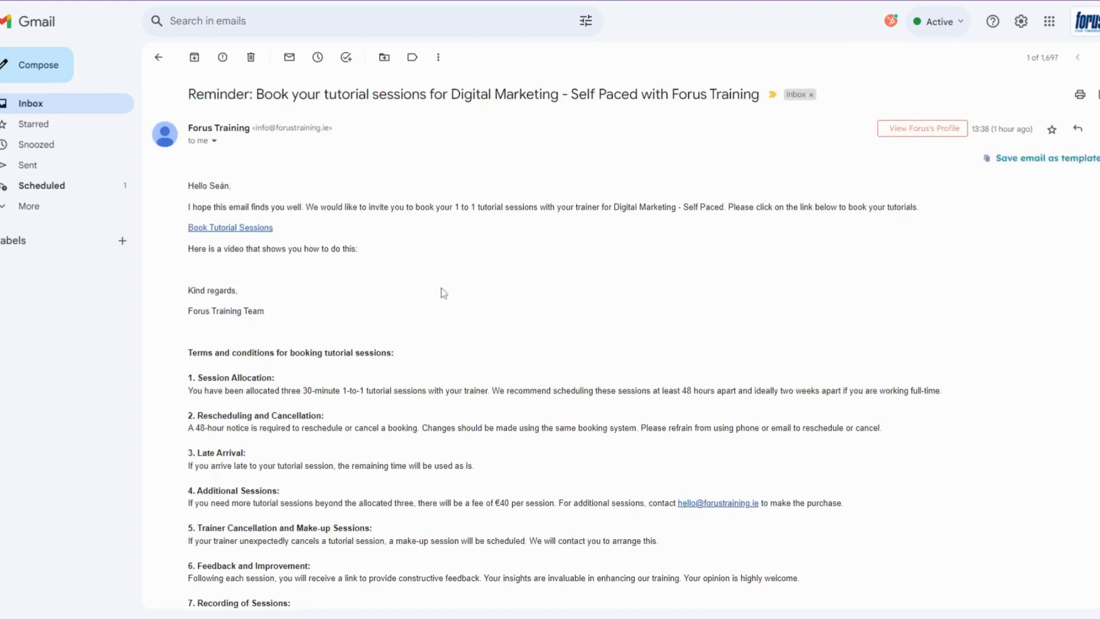
Follow the Book Tutorial Sessions link and create an account with first name 'Seán'.
{"action": "left_click", "coordinate": [230, 227]}
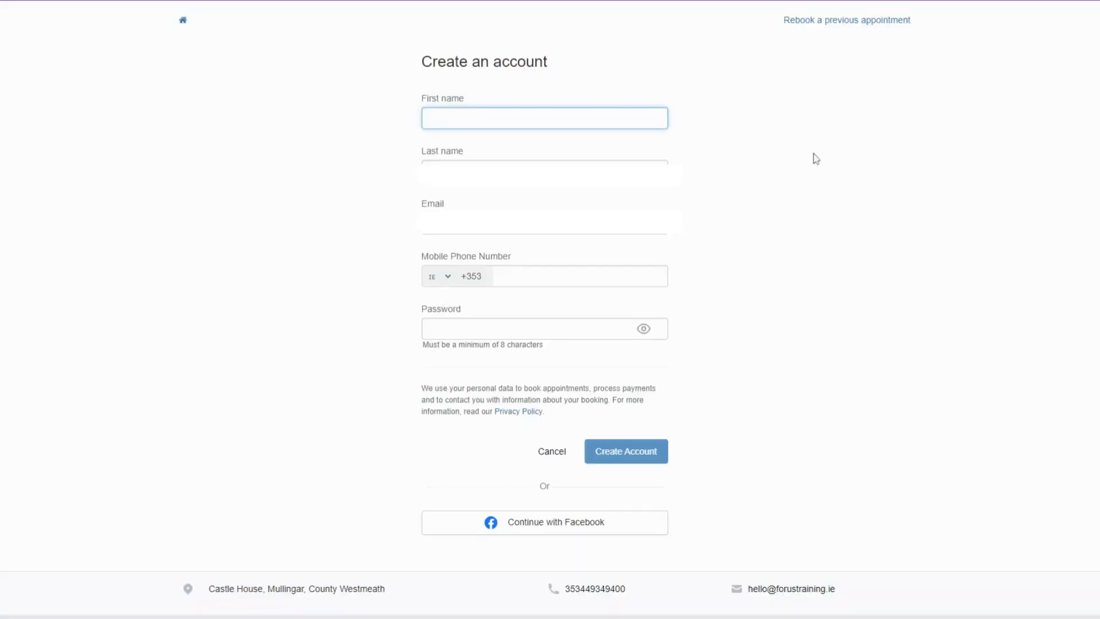
{"action": "type", "text": "Seán"}
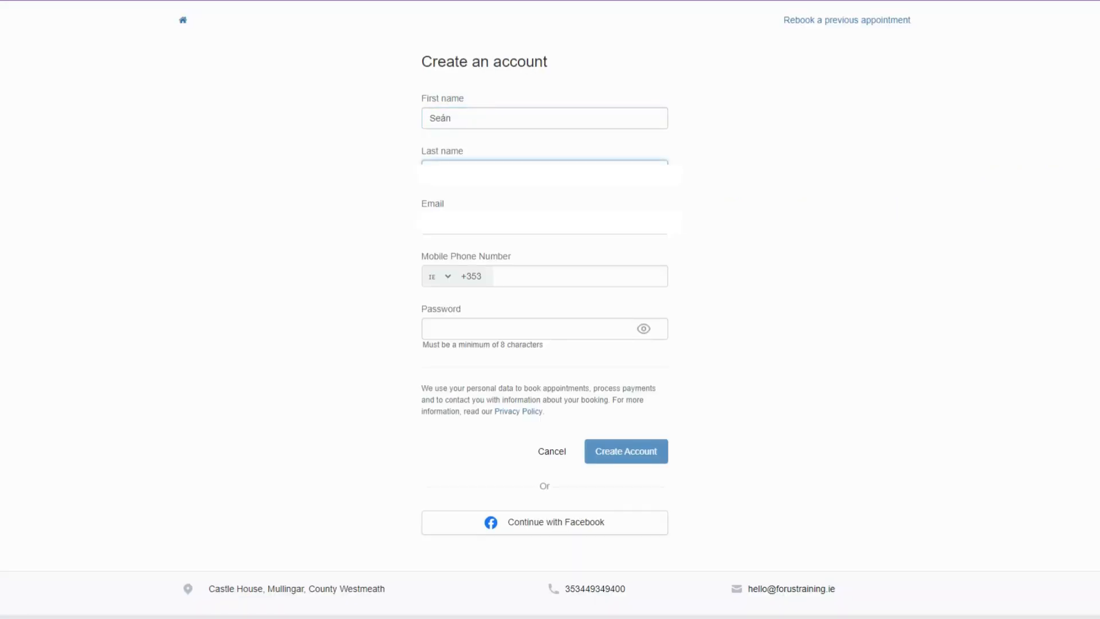
{"action": "left_click", "coordinate": [543, 223]}
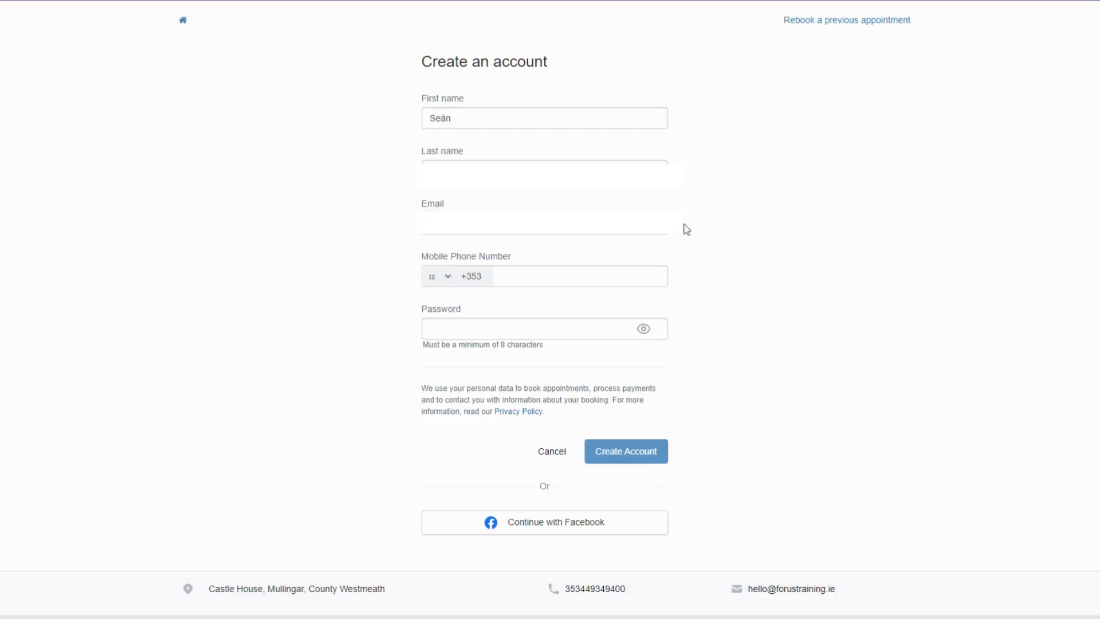
{"action": "left_click", "coordinate": [624, 451]}
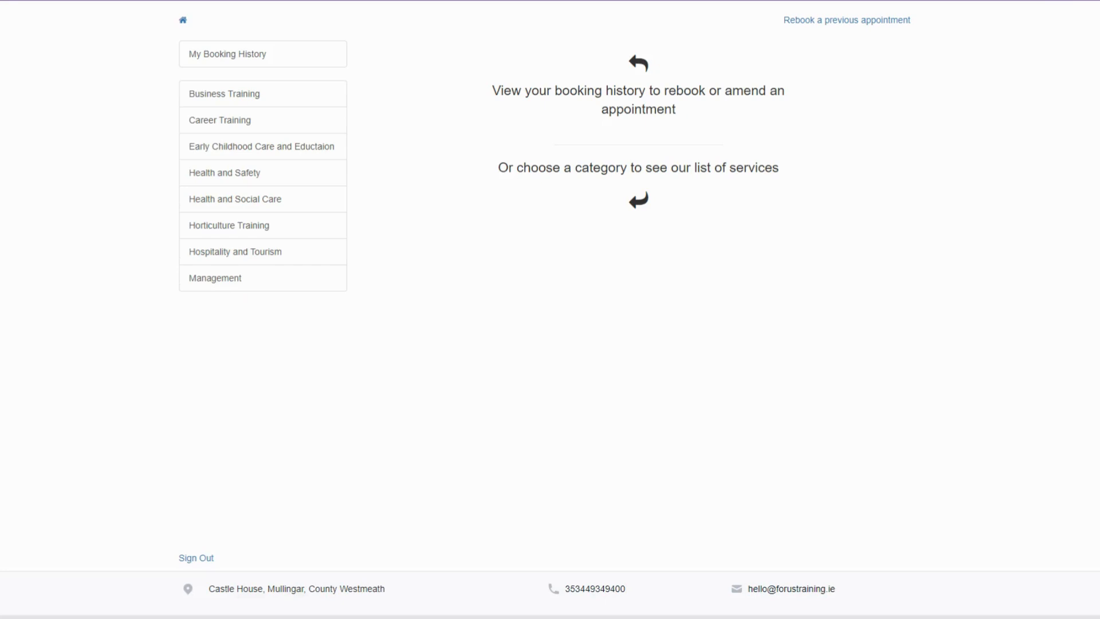
{"action": "mouse_move", "coordinate": [357, 86]}
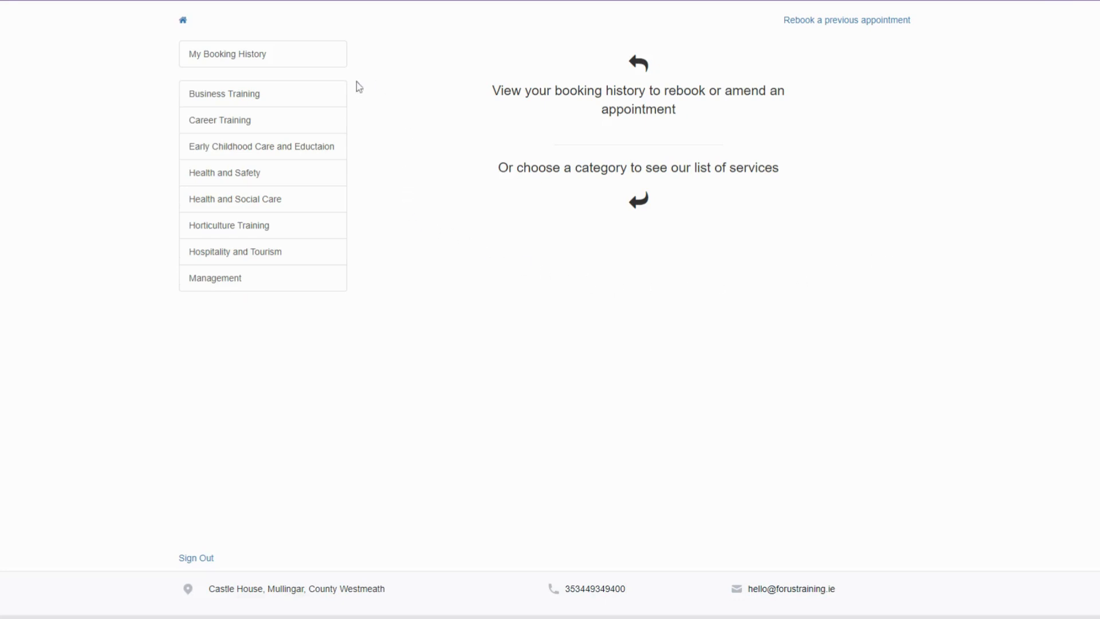
Under Business Training, add Digital Marketing - Level 5 - 5N1364 with trainer John to the cart.
{"action": "left_click", "coordinate": [224, 93]}
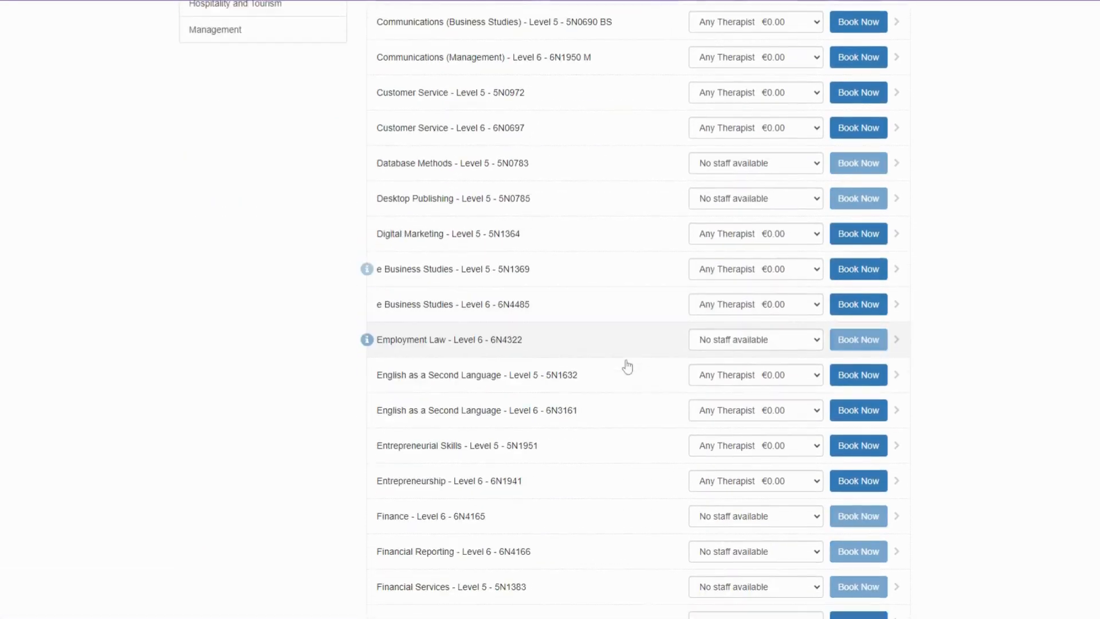
{"action": "scroll", "scroll_direction": "down", "scroll_amount": 3}
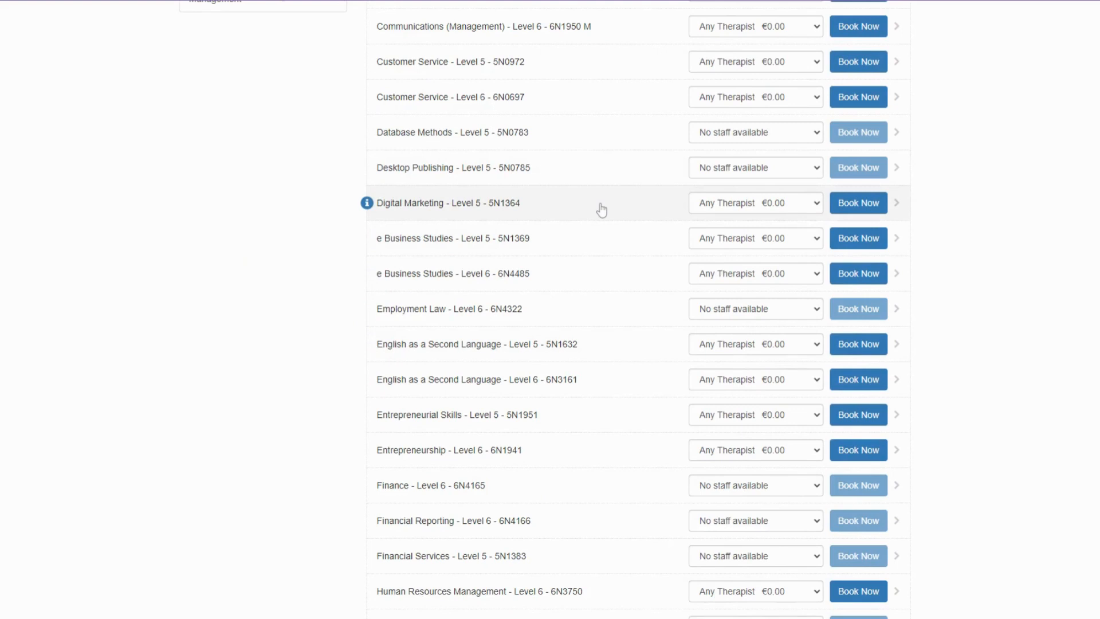
{"action": "left_click", "coordinate": [755, 202]}
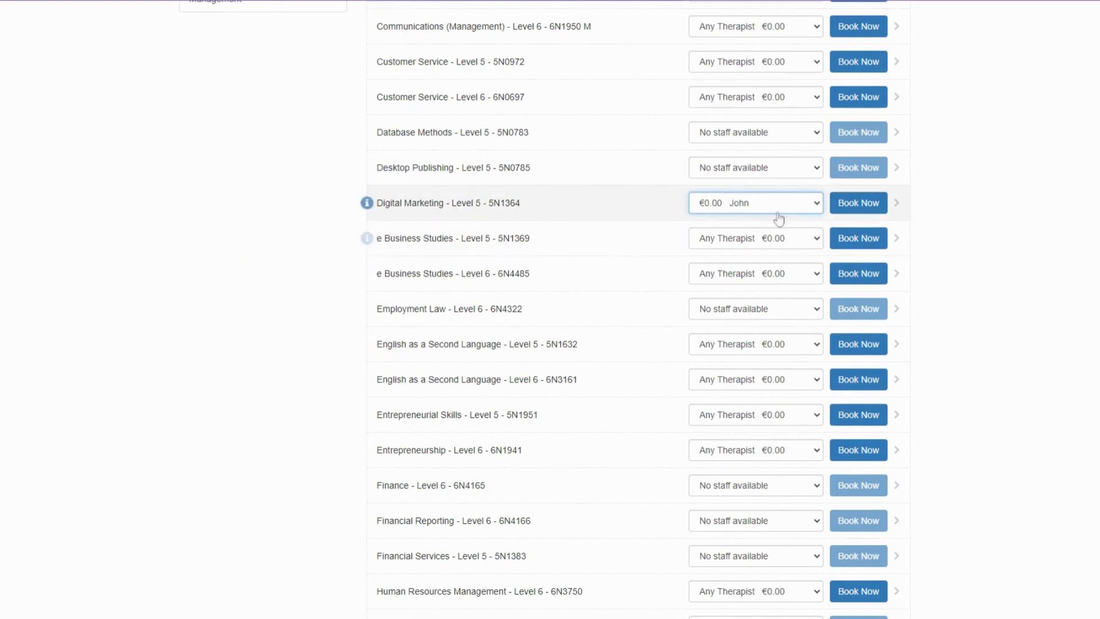
{"action": "left_click", "coordinate": [859, 203]}
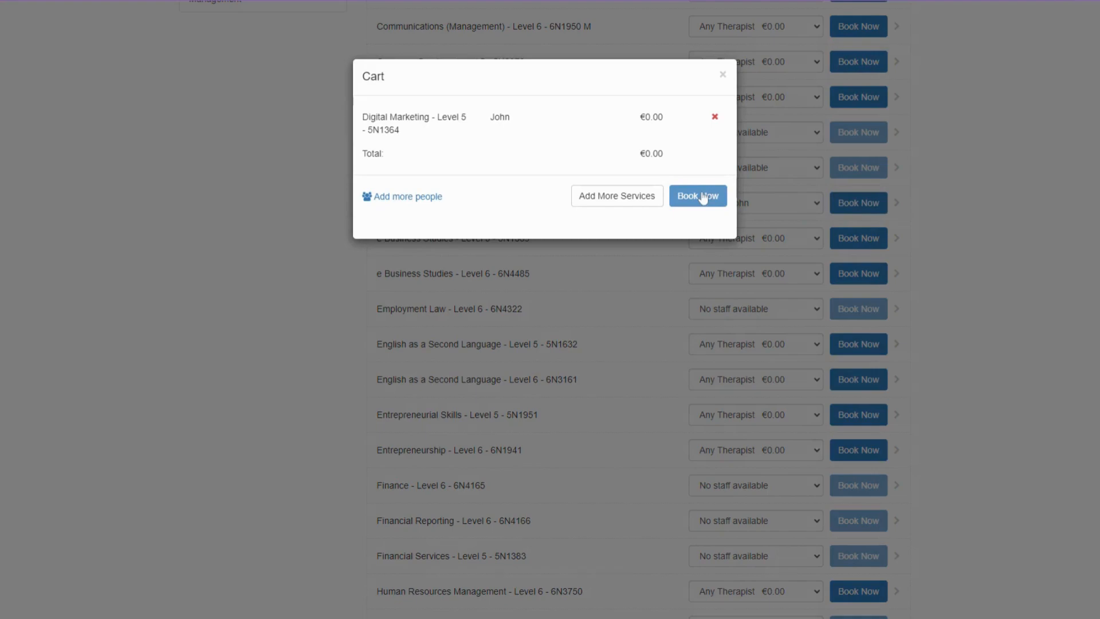
Confirm the appointment for 1:00 PM on Thursday 31 August 2023 and return to the main menu.
{"action": "left_click", "coordinate": [696, 195]}
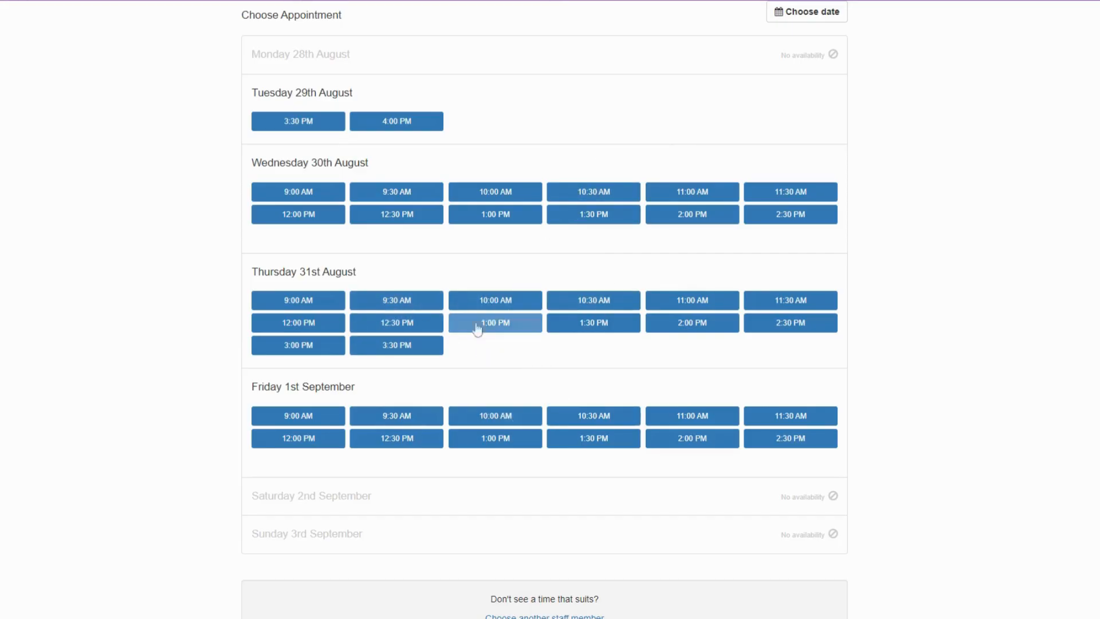
{"action": "left_click", "coordinate": [495, 324]}
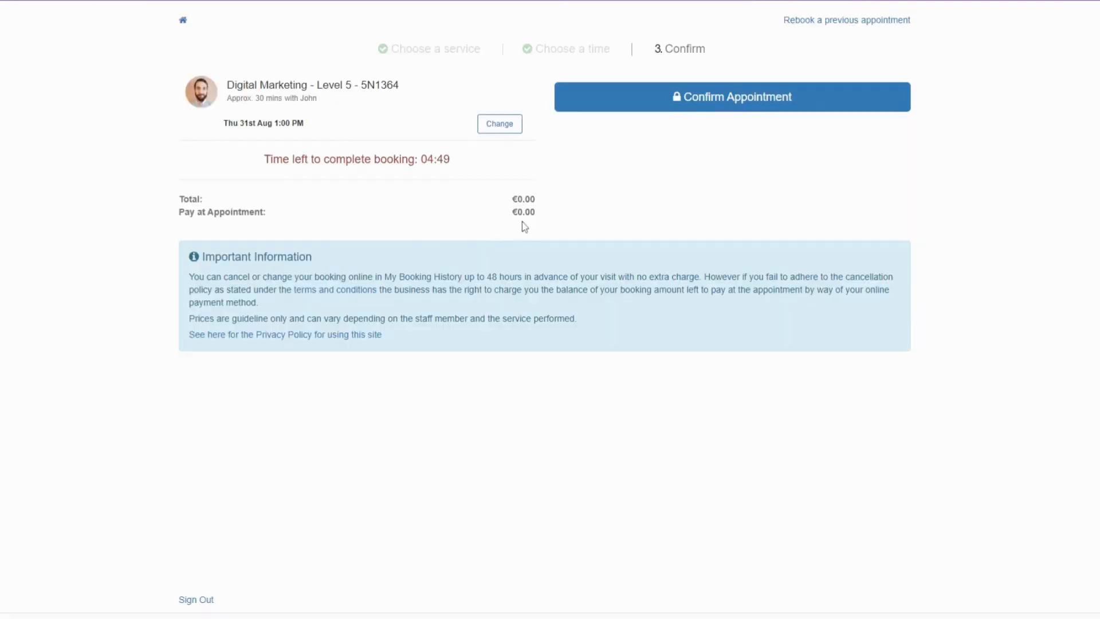
{"action": "left_click", "coordinate": [732, 96]}
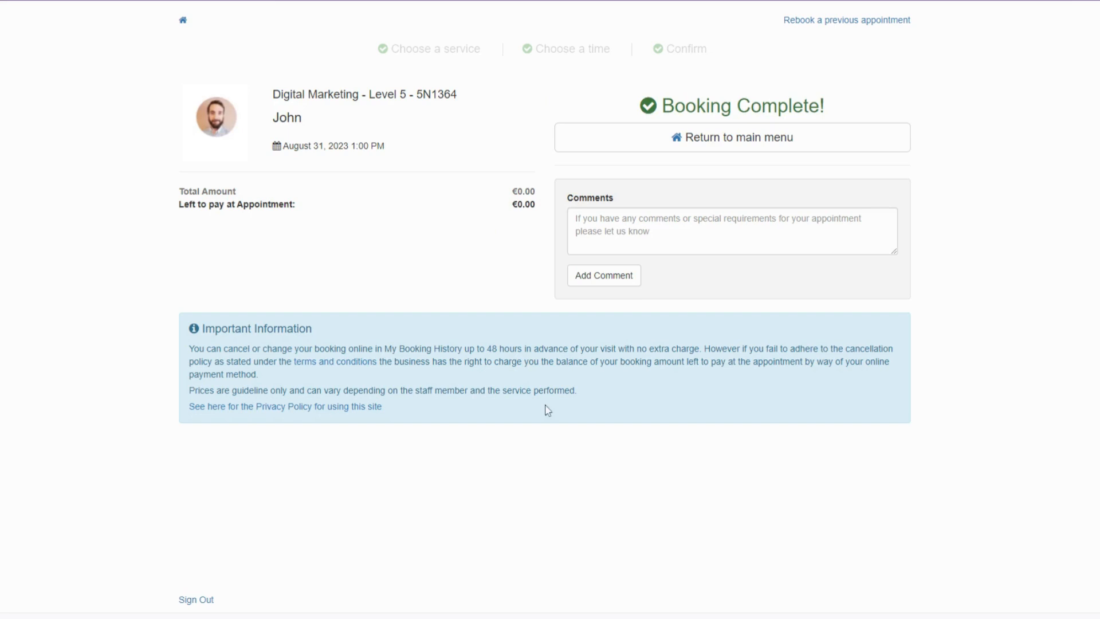
{"action": "mouse_move", "coordinate": [524, 449]}
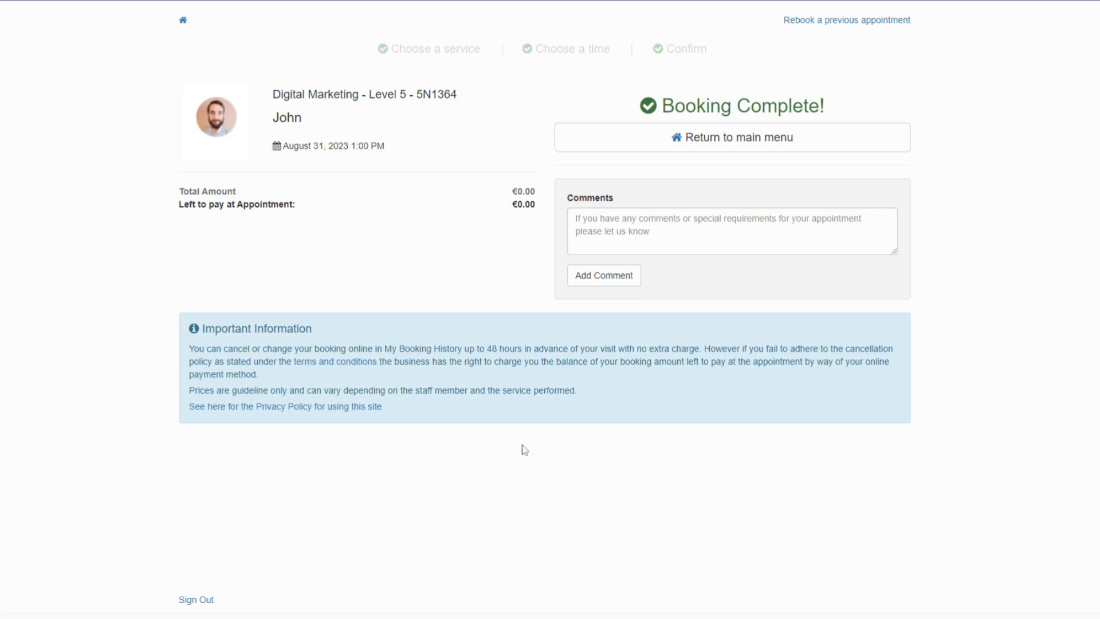
{"action": "mouse_move", "coordinate": [718, 138]}
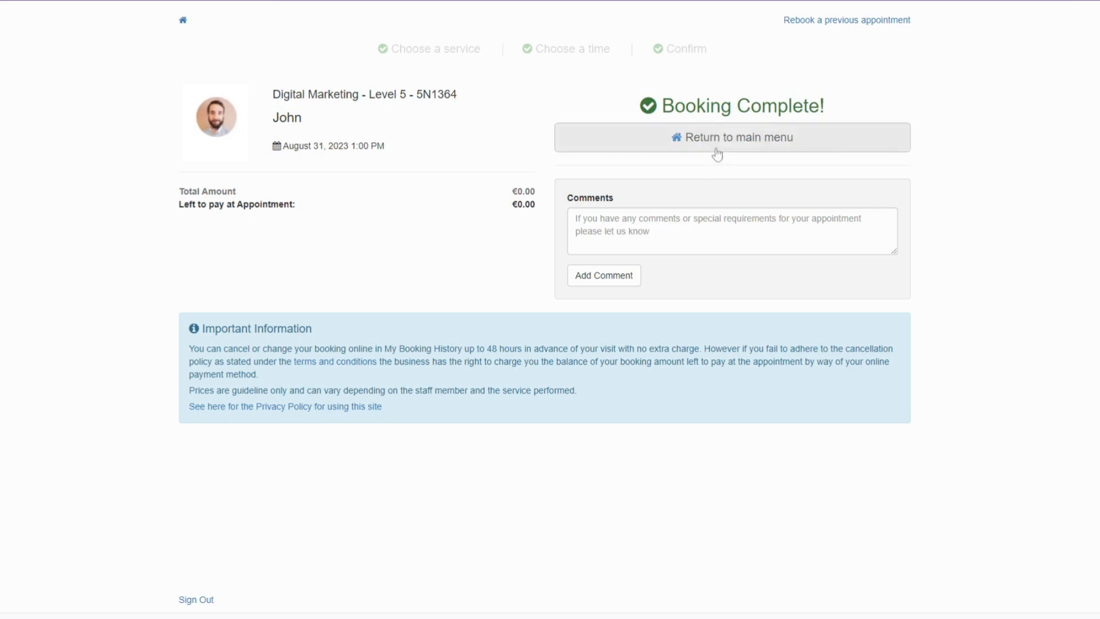
{"action": "left_click", "coordinate": [731, 137]}
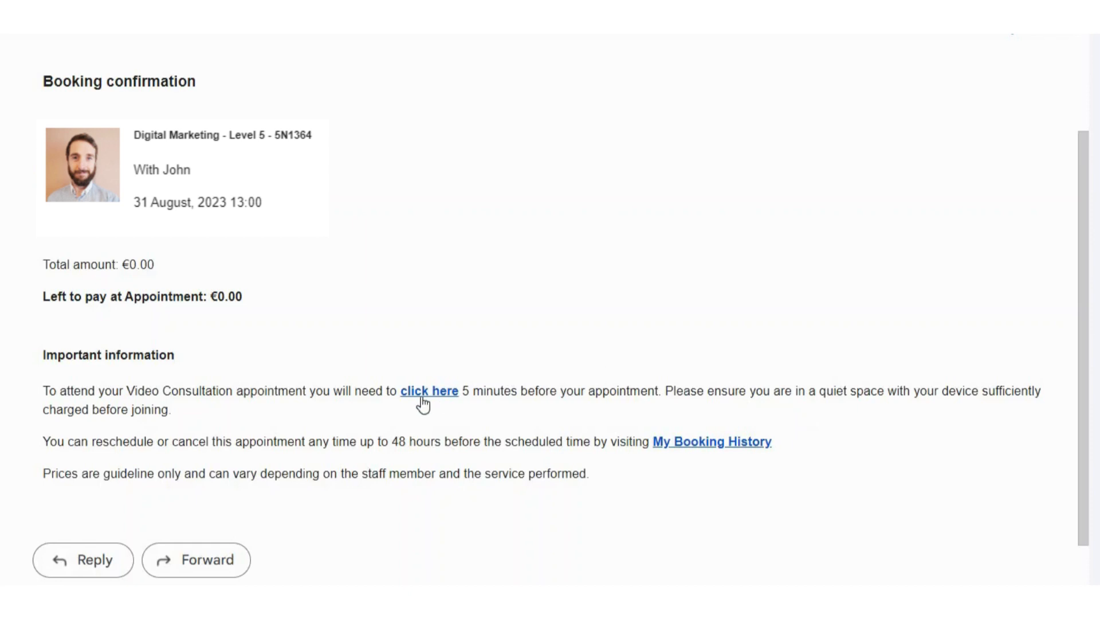
{"action": "mouse_move", "coordinate": [438, 393]}
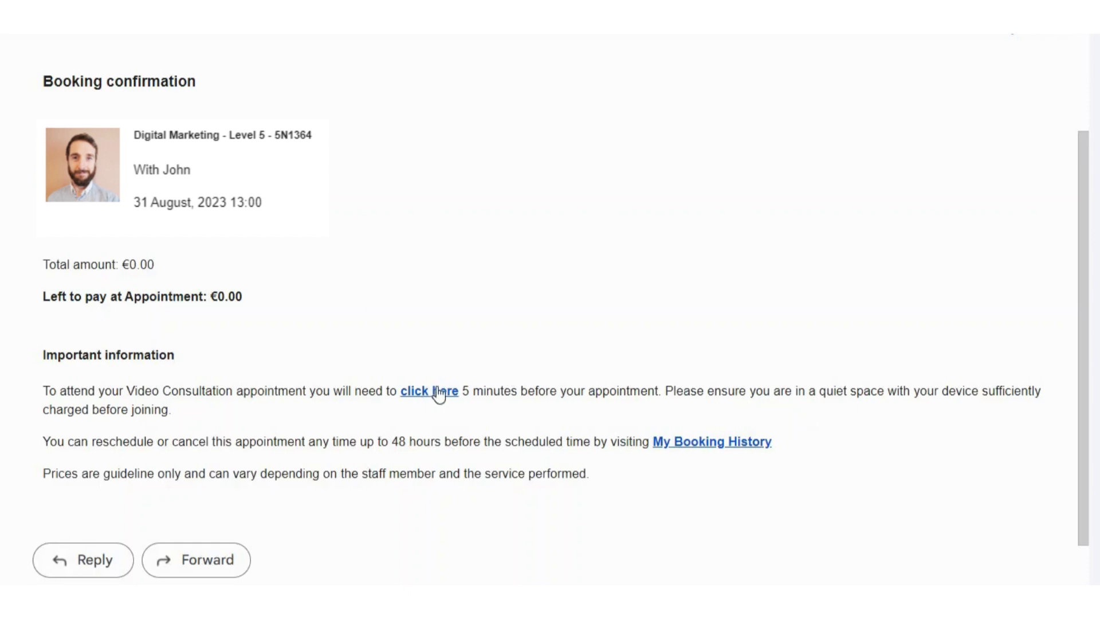